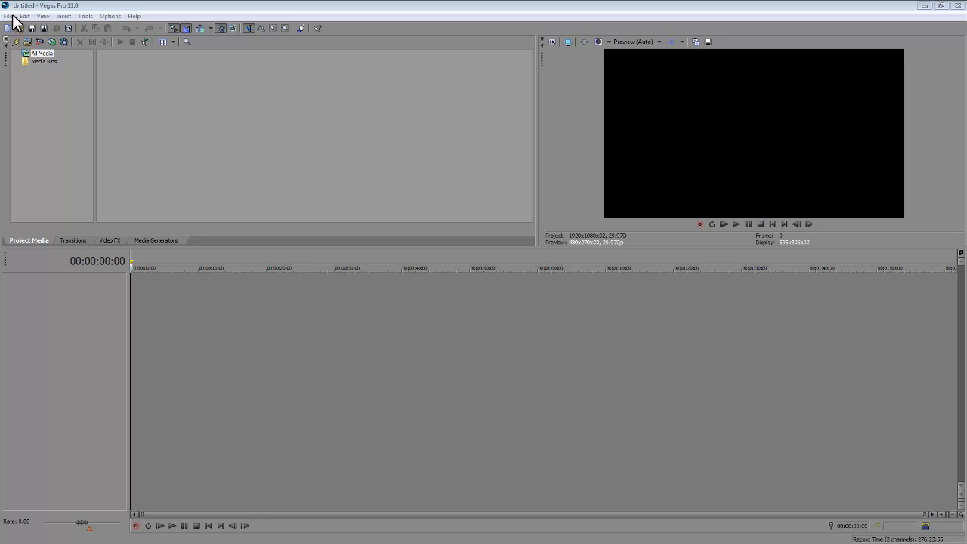
Import endcard.png from the Desktop, drop it on a video track and lengthen the event
left_click(15, 28)
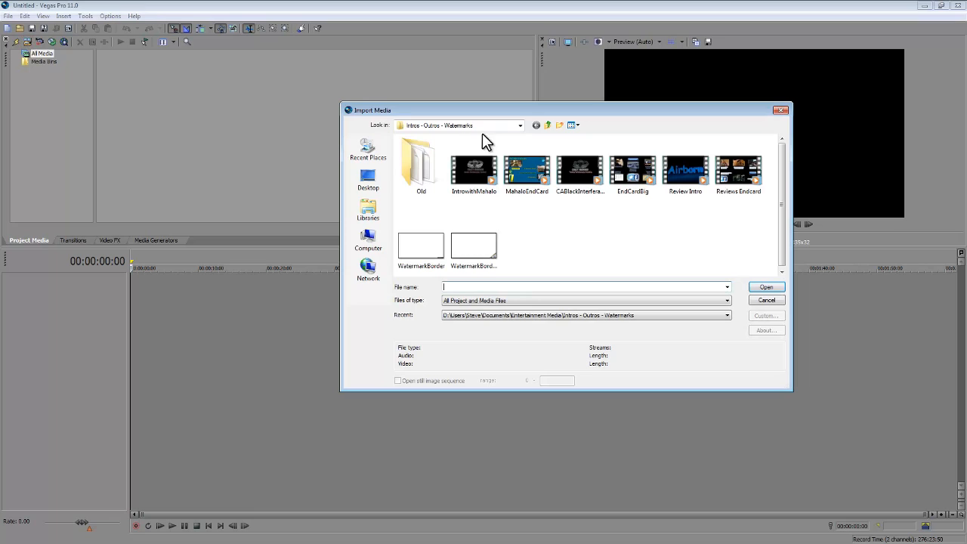
left_click(368, 179)
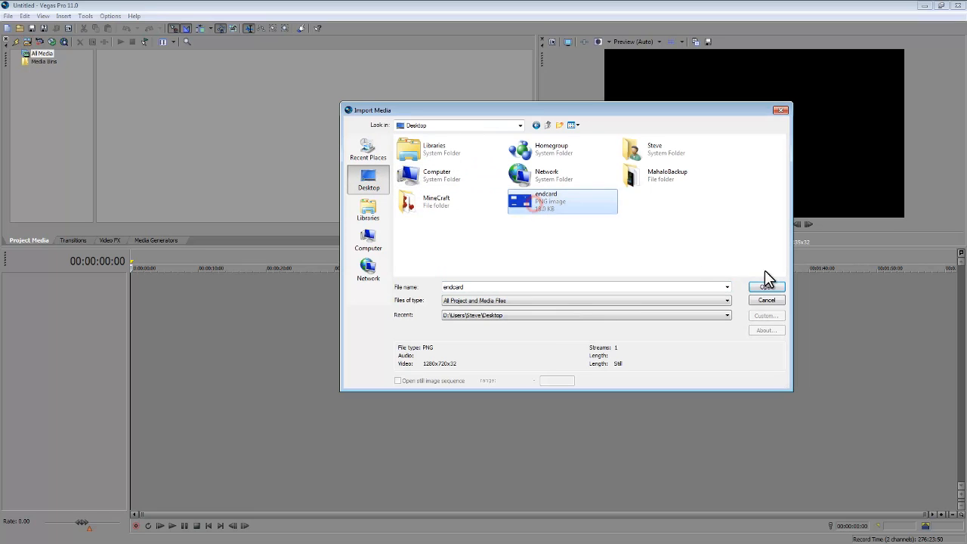
left_click(766, 286)
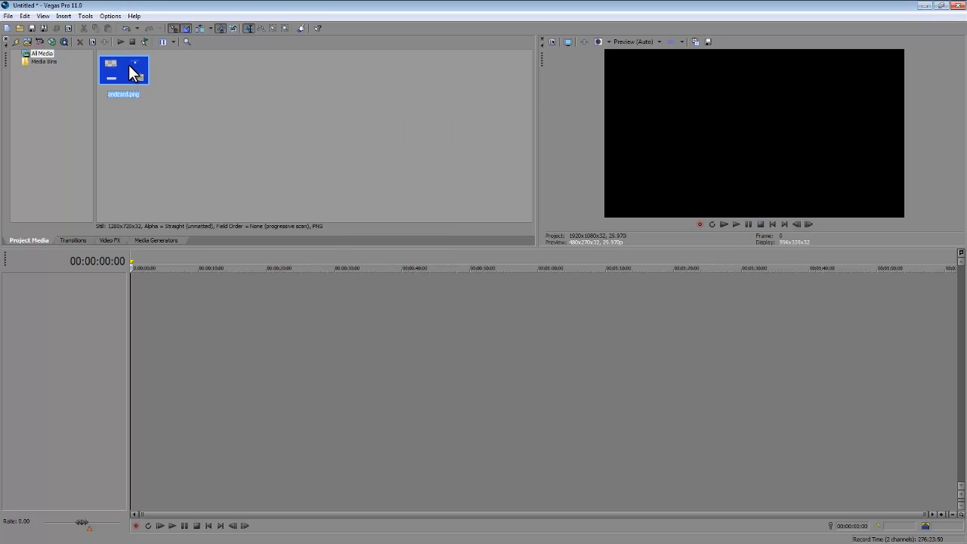
mouse_move(134, 72)
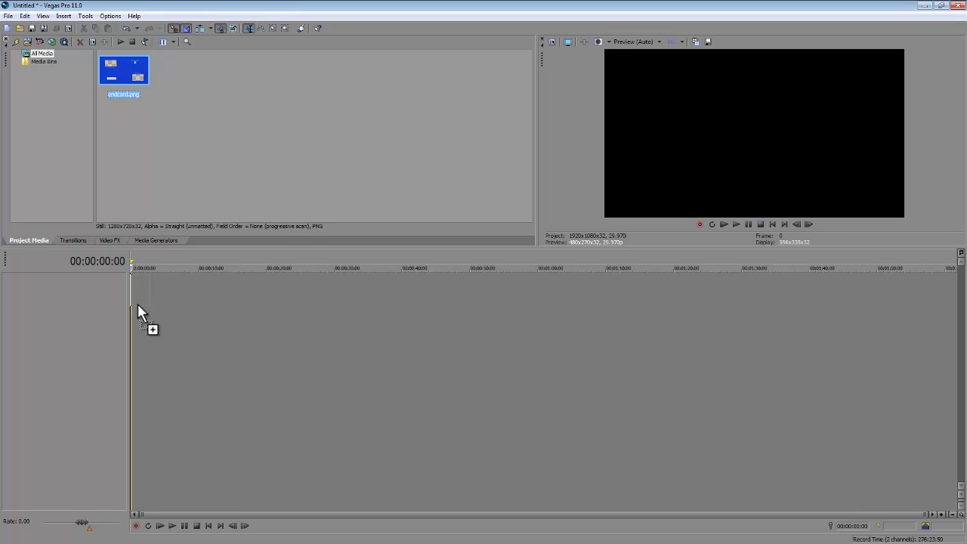
left_click_drag(124, 69, 142, 287)
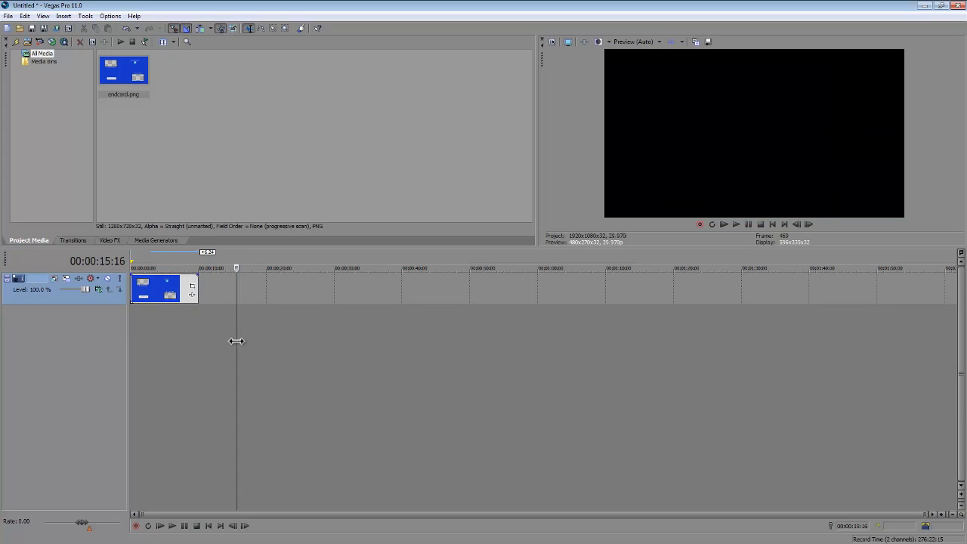
left_click_drag(236, 341, 191, 353)
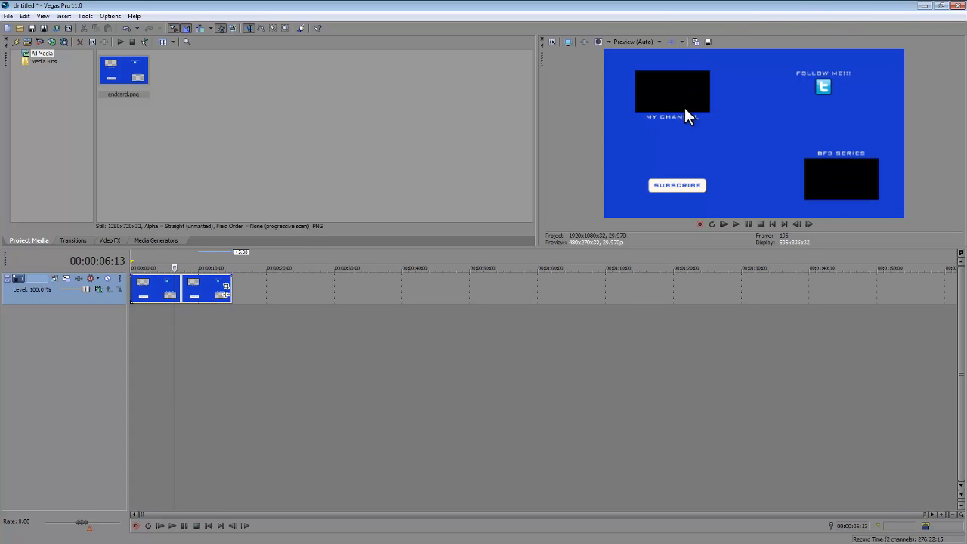
mouse_move(189, 348)
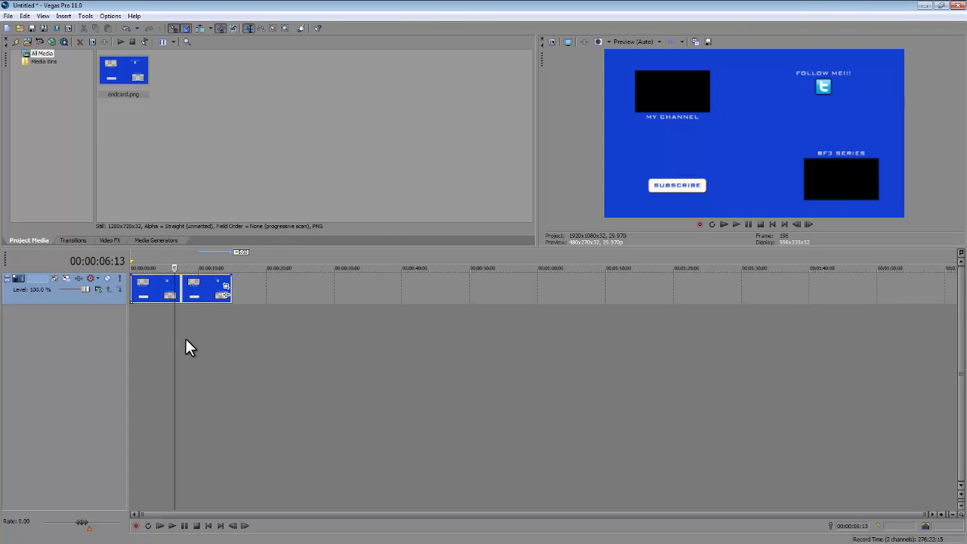
mouse_move(196, 349)
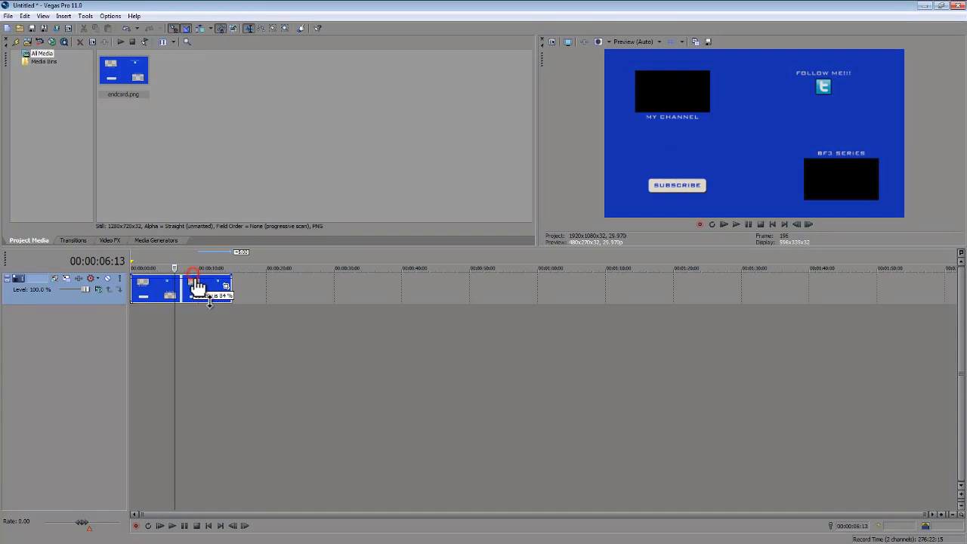
Pull the endcard event's opacity down and settle it at about 58%
left_click_drag(194, 272, 206, 301)
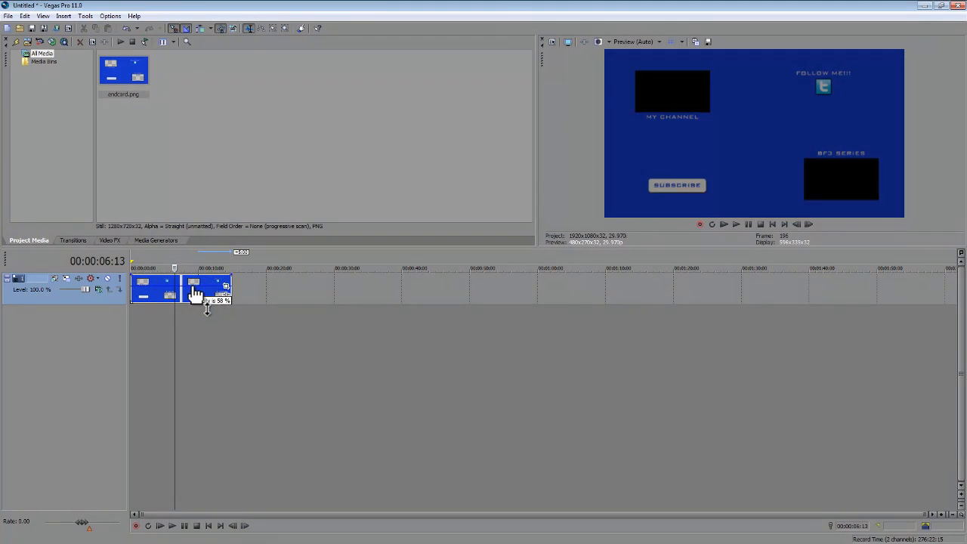
left_click_drag(199, 300, 210, 281)
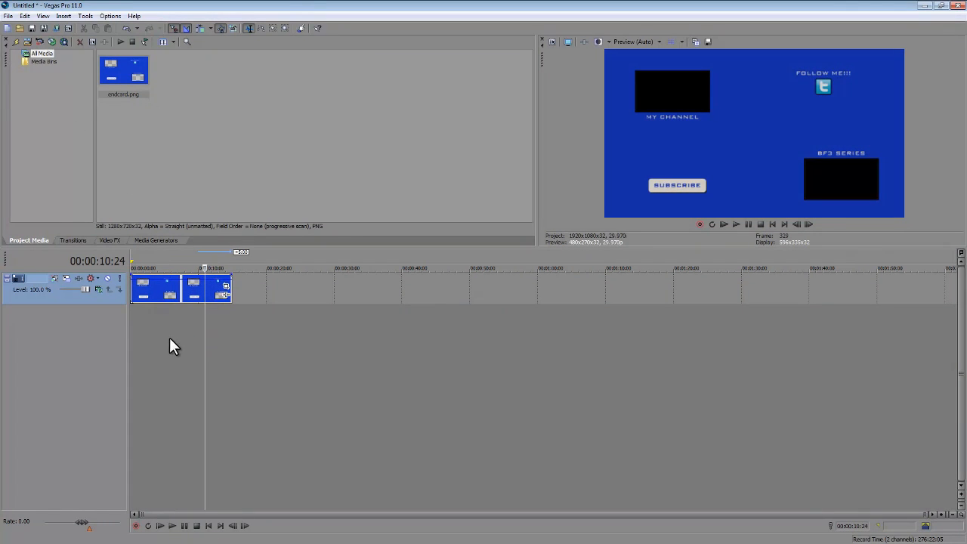
mouse_move(64, 344)
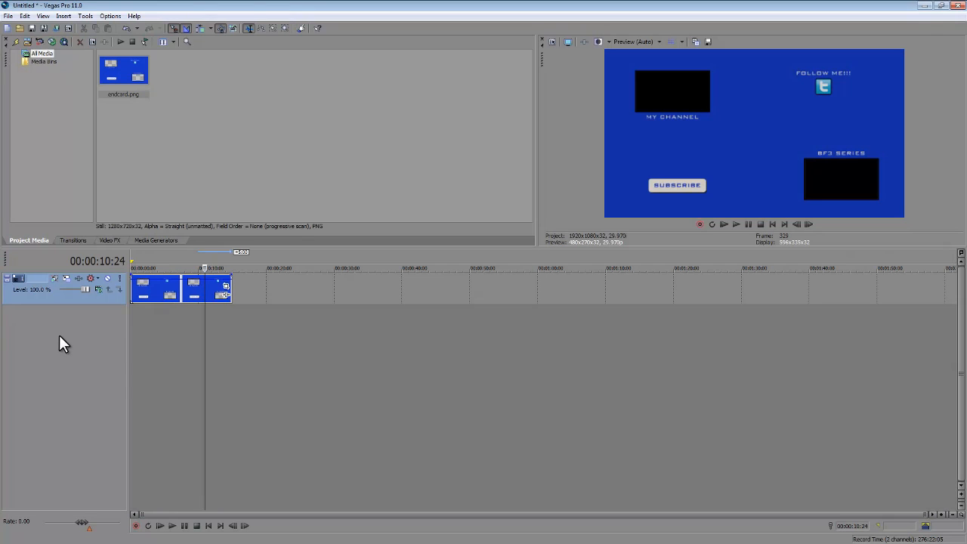
mouse_move(51, 323)
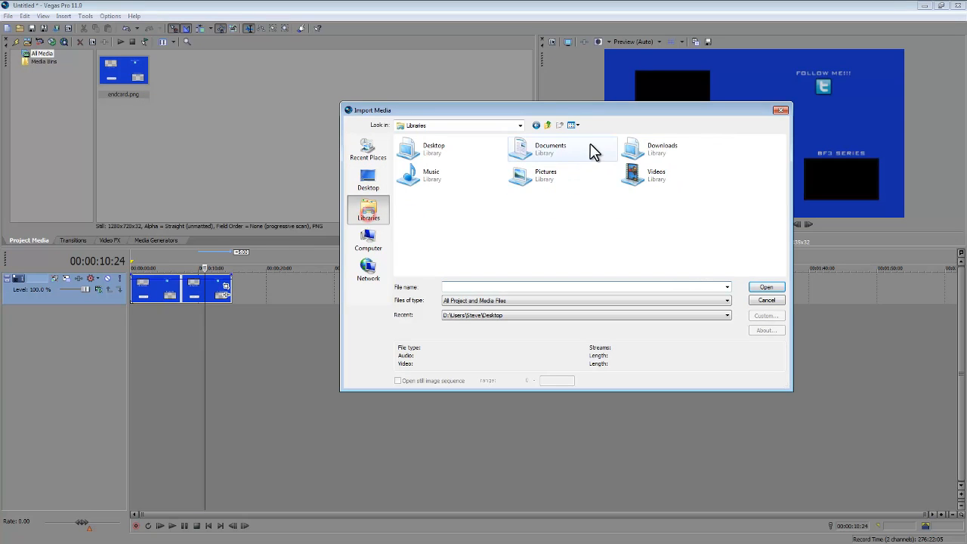
Import 'Untitled' from Documents > Entertainment Media > Video Files > Misc Footage
double_click(550, 149)
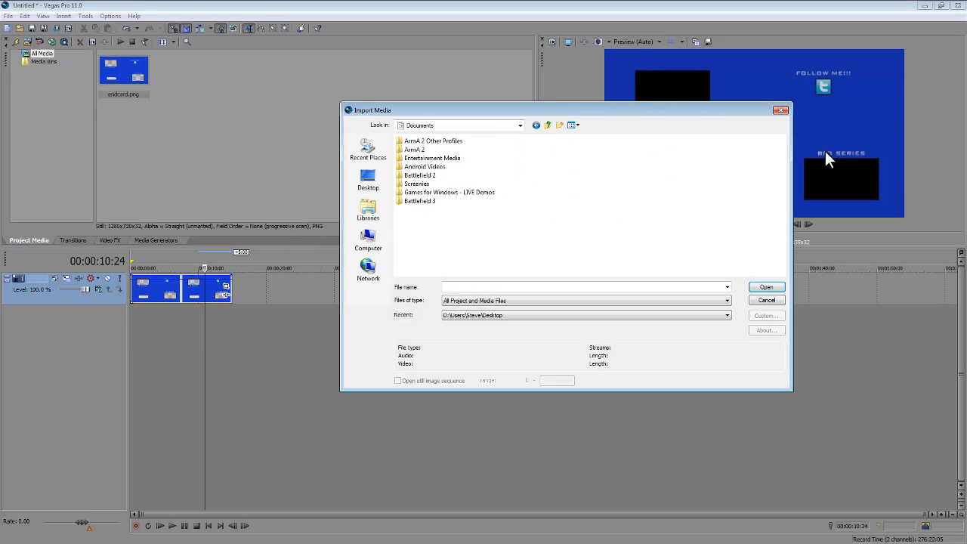
left_click(433, 158)
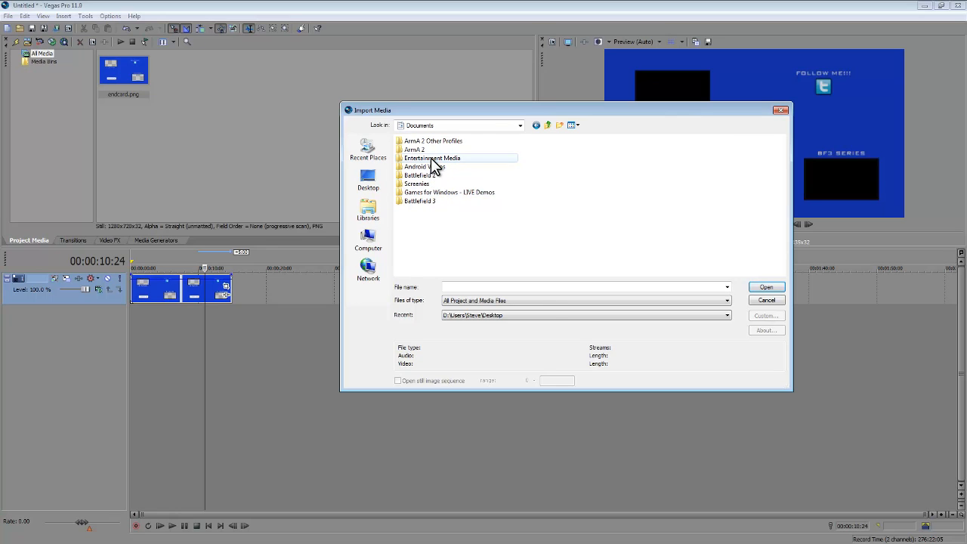
double_click(431, 158)
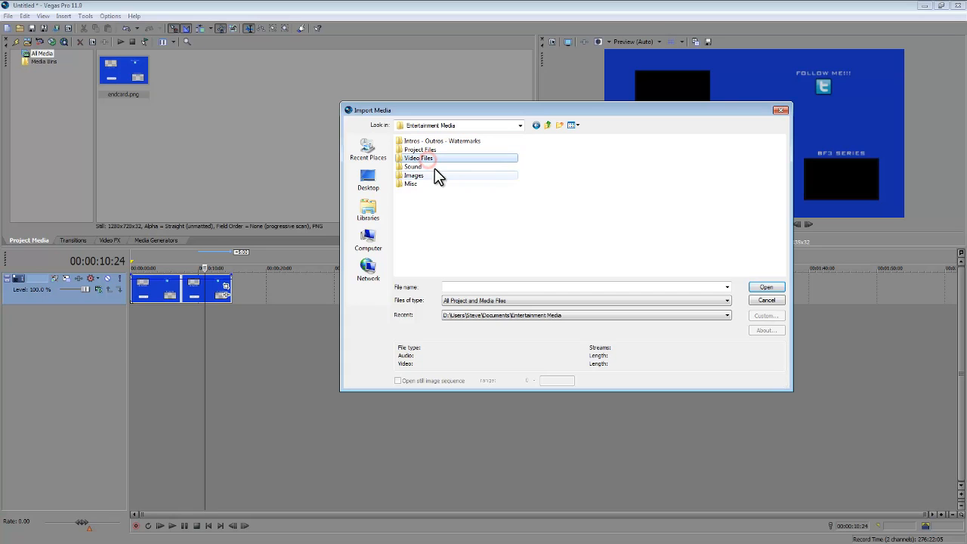
double_click(412, 184)
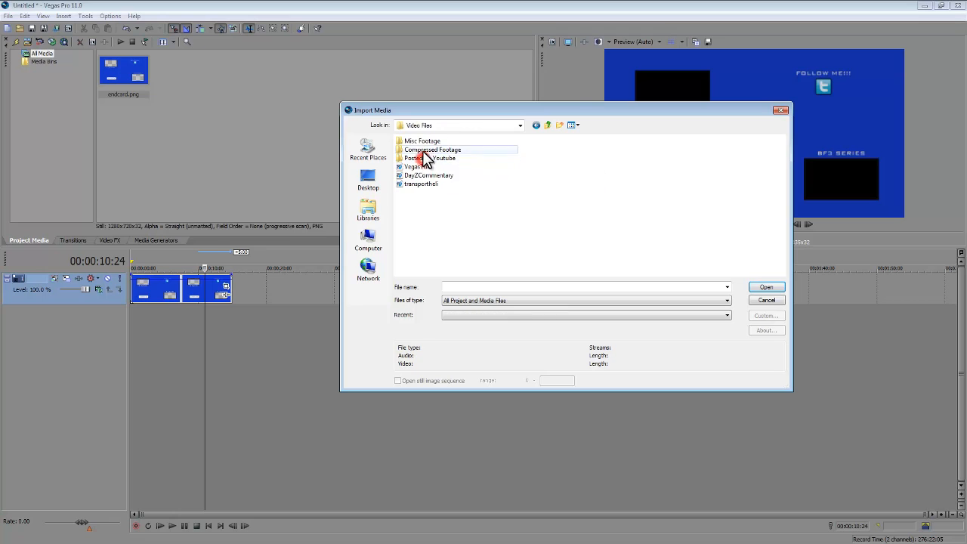
double_click(422, 140)
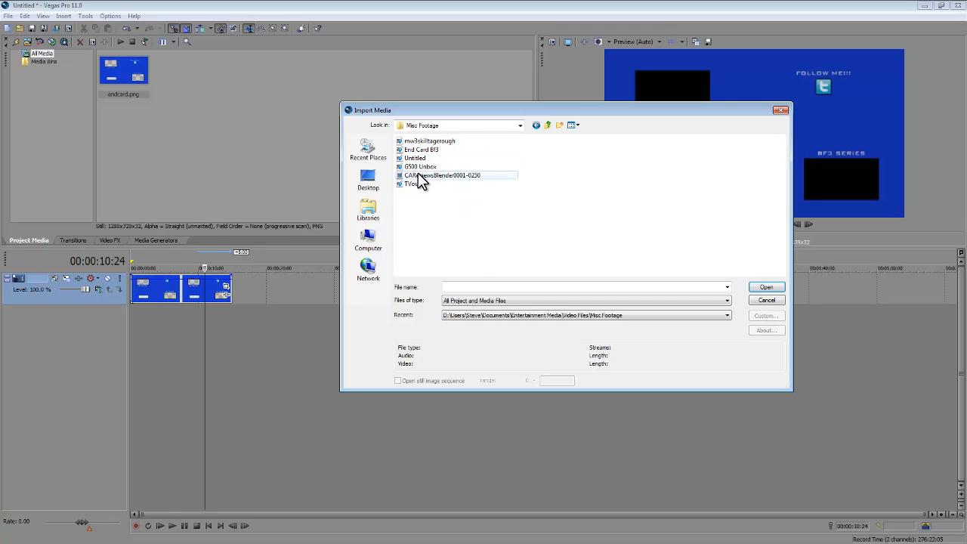
left_click(415, 158)
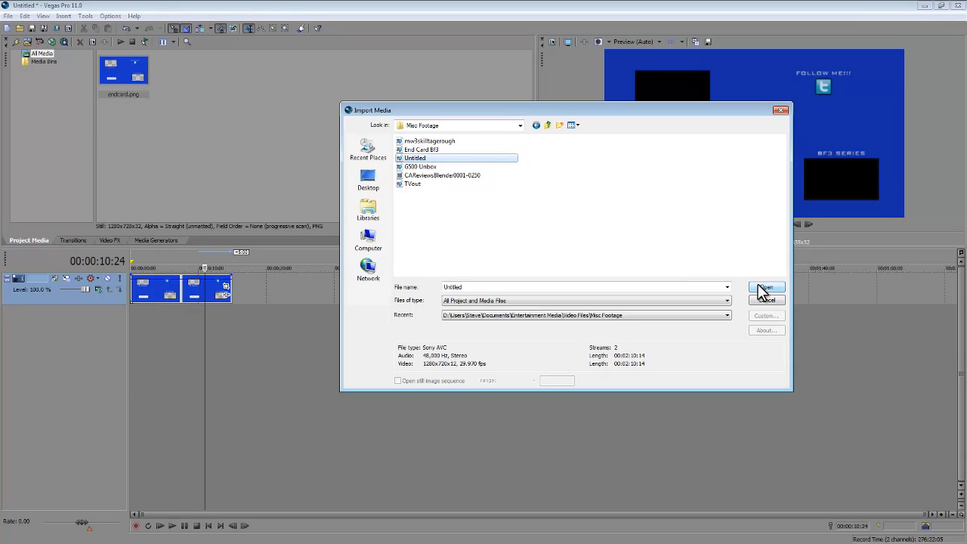
left_click(765, 288)
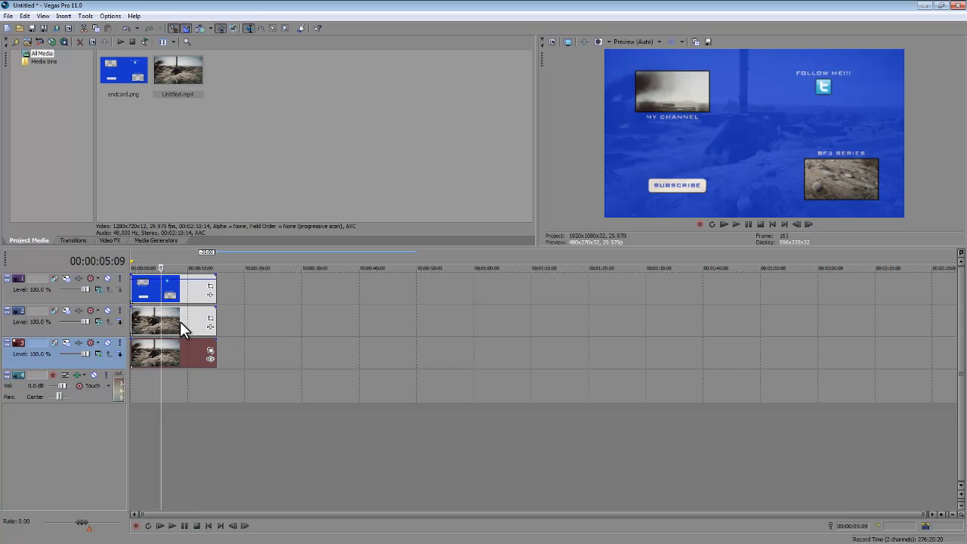
mouse_move(197, 297)
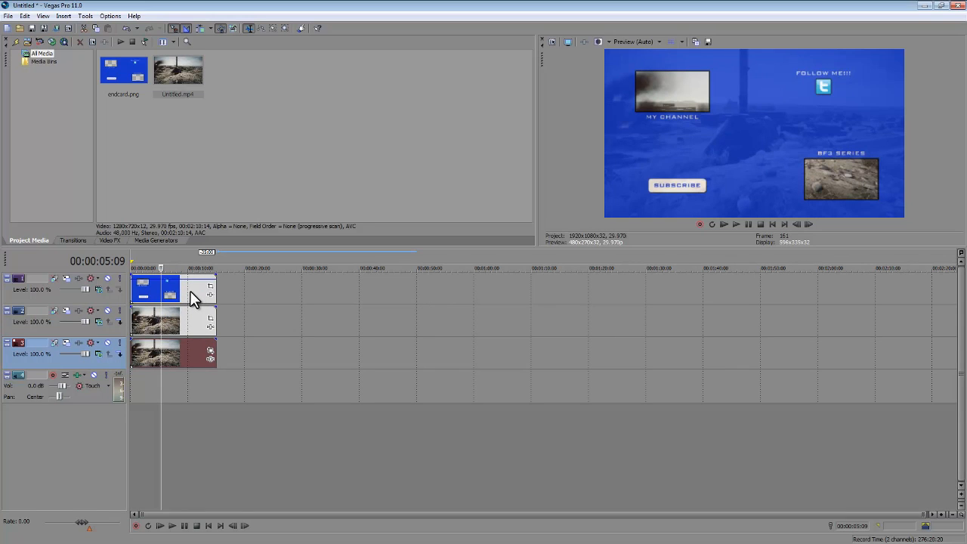
mouse_move(183, 326)
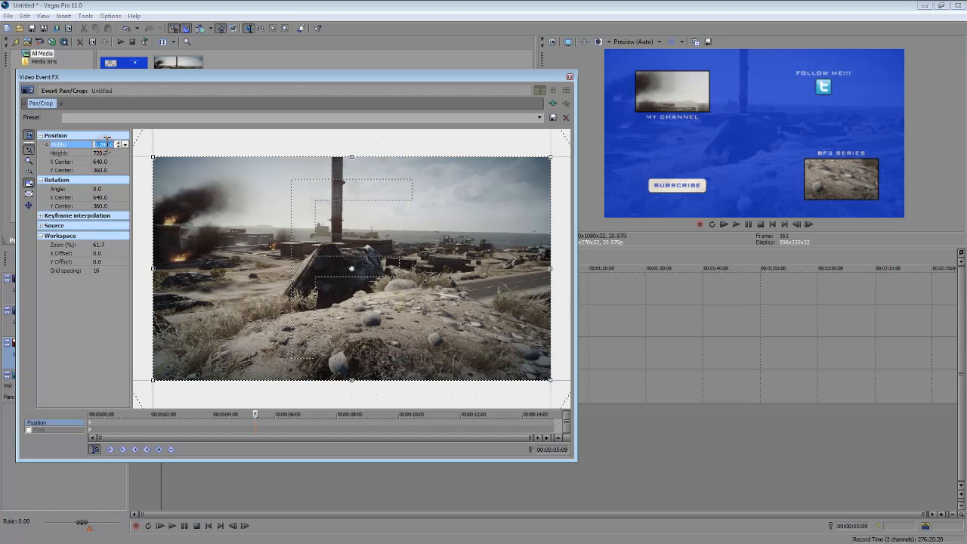
mouse_move(29, 185)
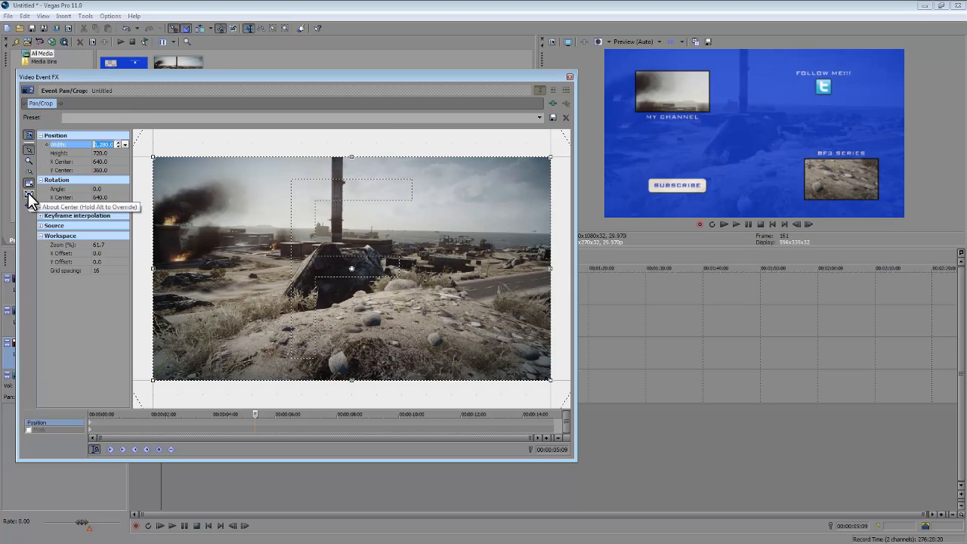
mouse_move(28, 206)
type("4,900")
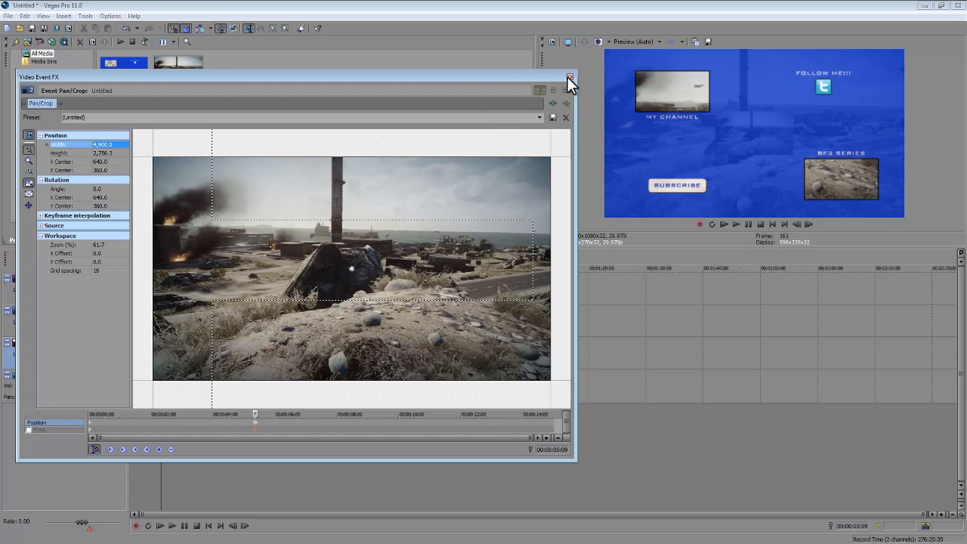
Close the Video Event FX window after the 4,900-width Pan/Crop change
left_click(570, 78)
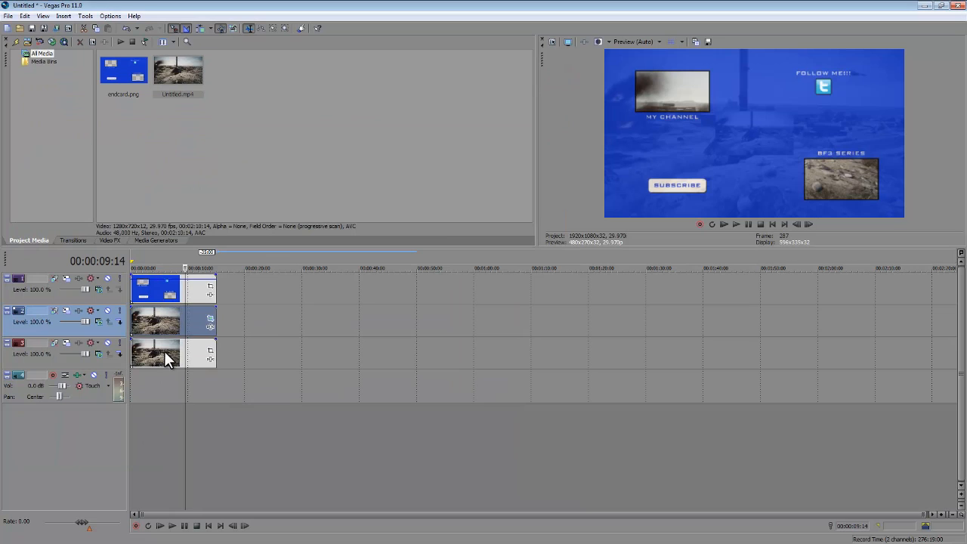
Drag the second-track clip's Pan/Crop frame until the footage fits the MY CHANNEL box
left_click(155, 353)
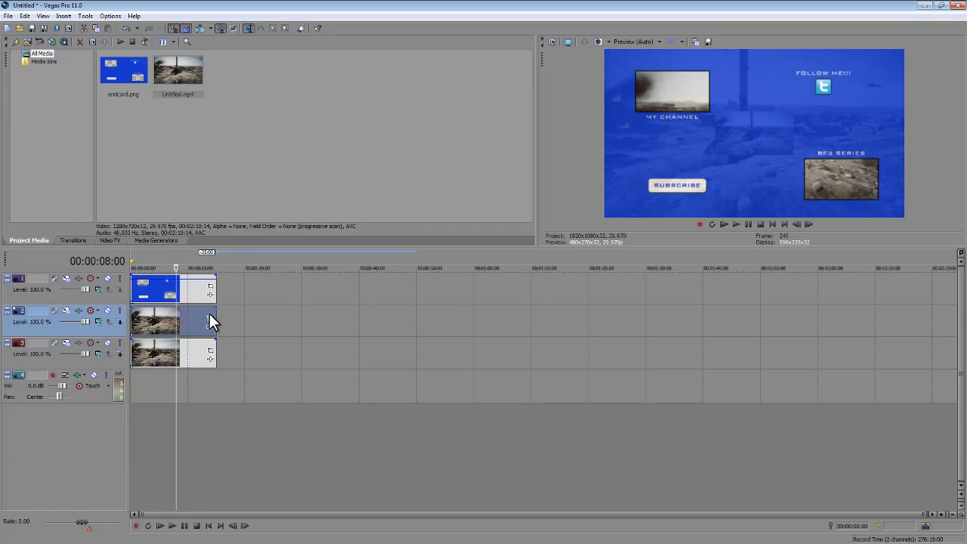
mouse_move(210, 324)
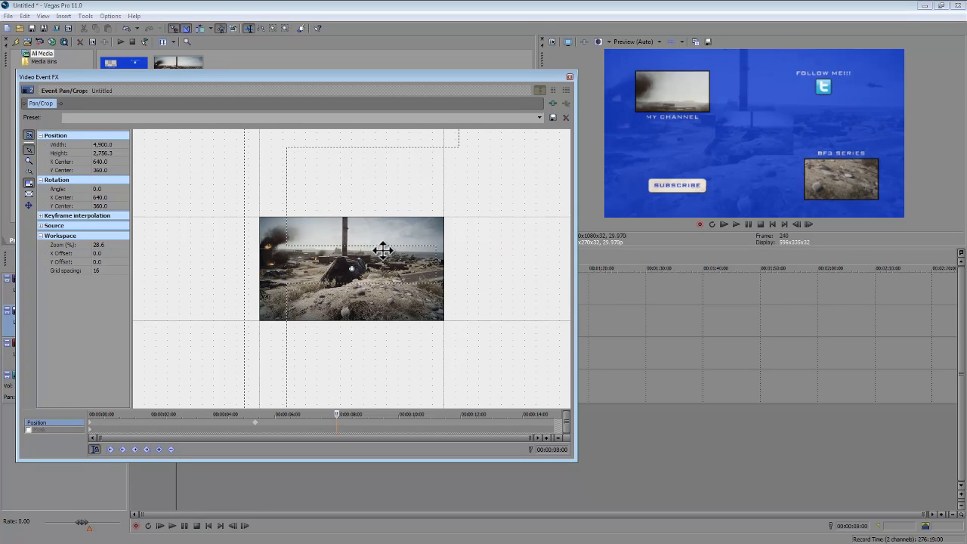
mouse_move(376, 266)
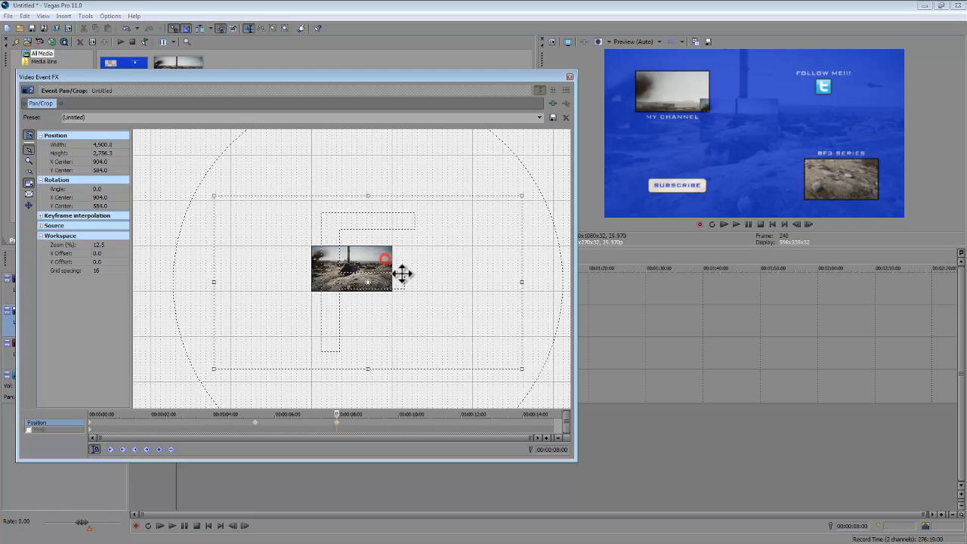
left_click_drag(385, 261, 343, 274)
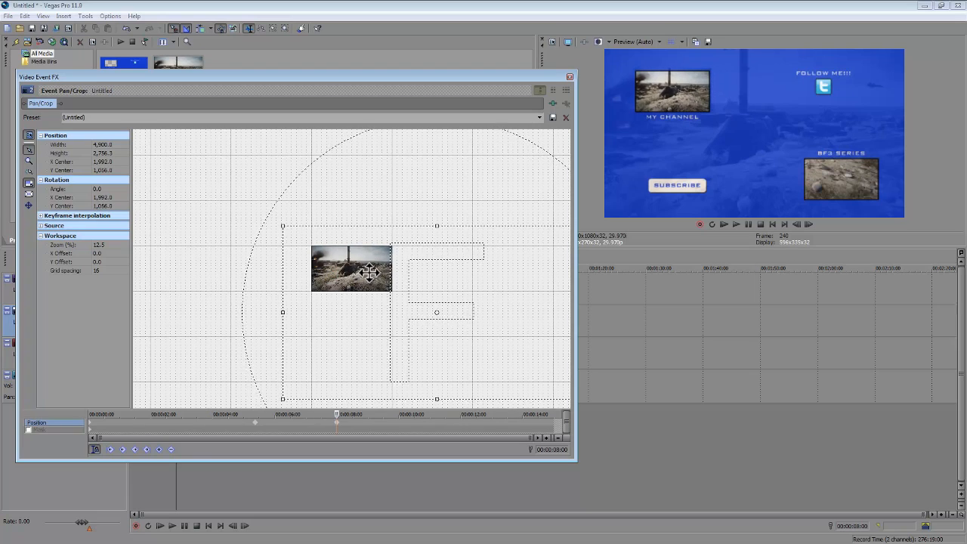
left_click_drag(351, 268, 345, 262)
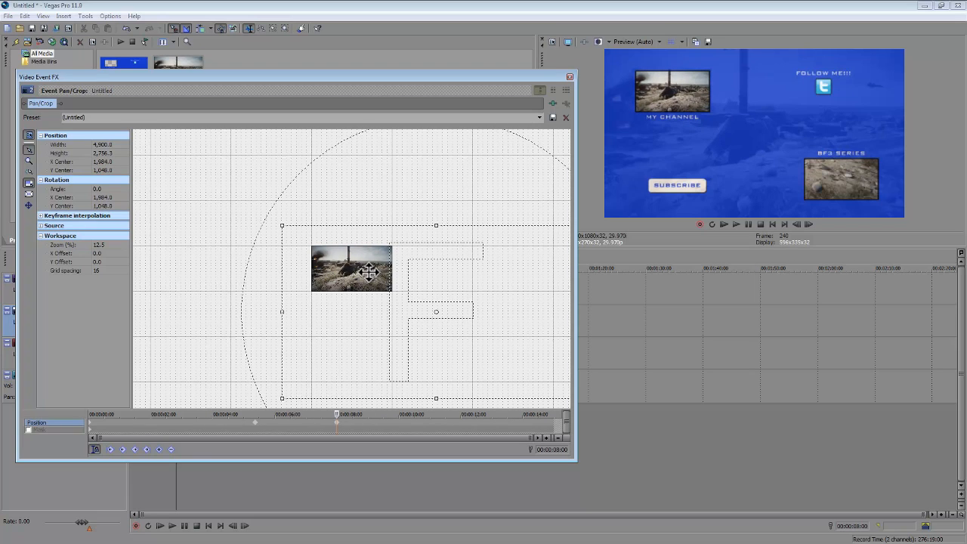
mouse_move(439, 323)
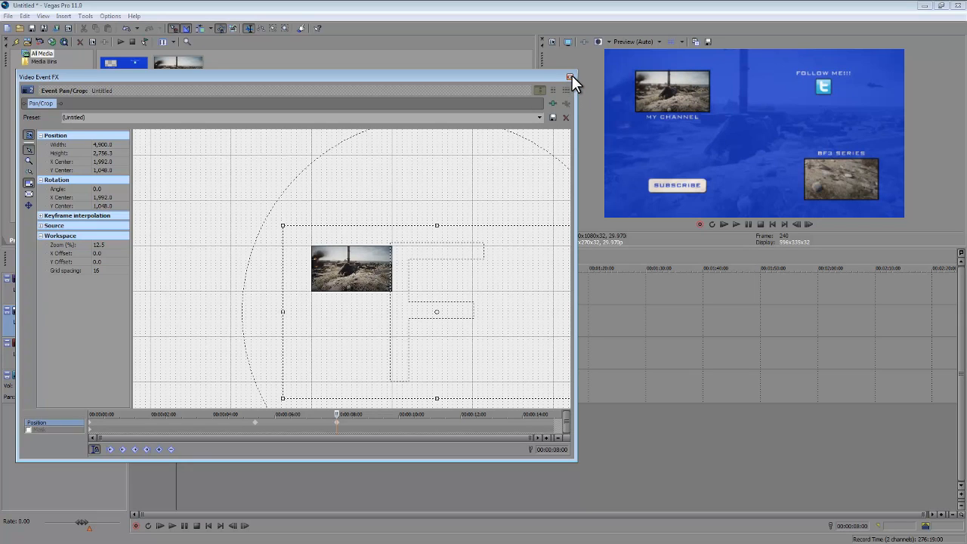
left_click(570, 76)
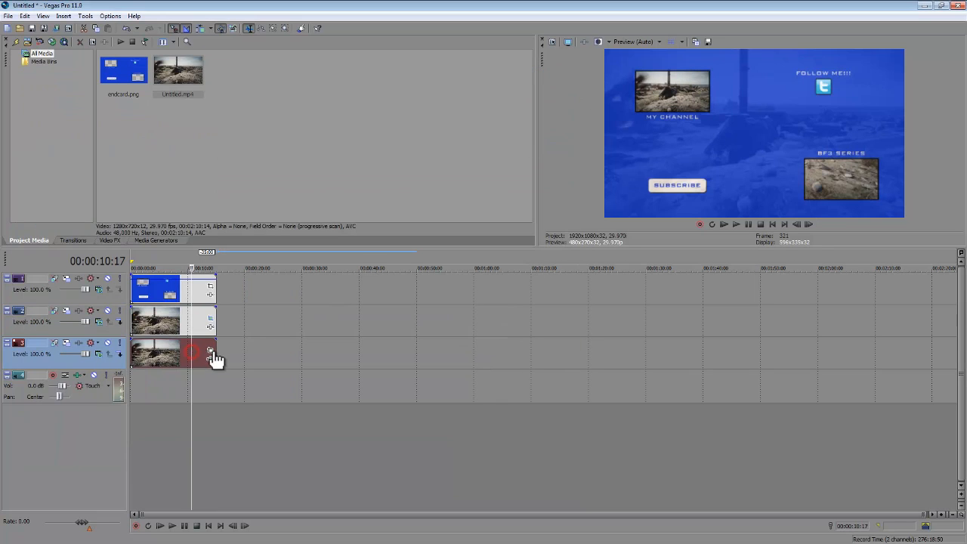
Set the third-track clip's Pan/Crop width to 4900 and move it into the BF3 SERIES box
left_click(210, 350)
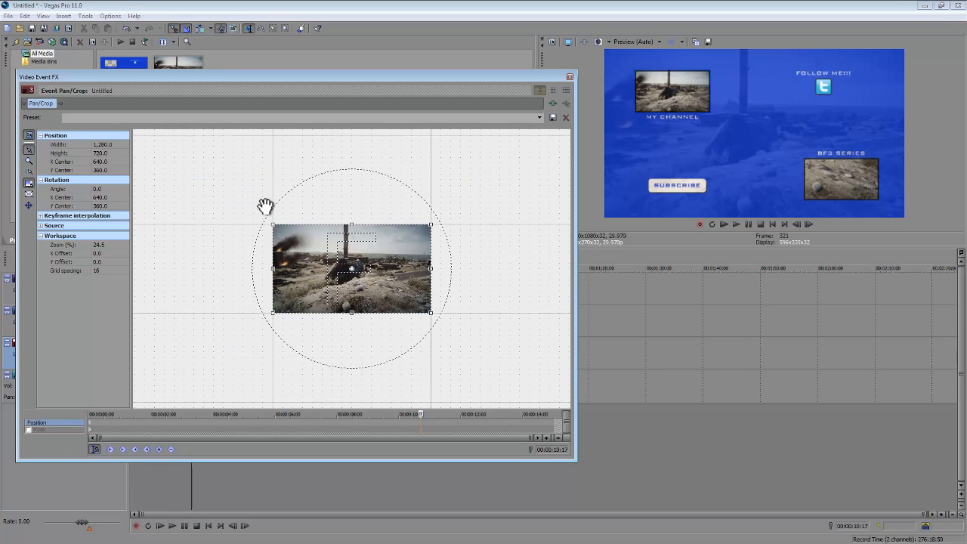
triple_click(101, 144)
type("4,900")
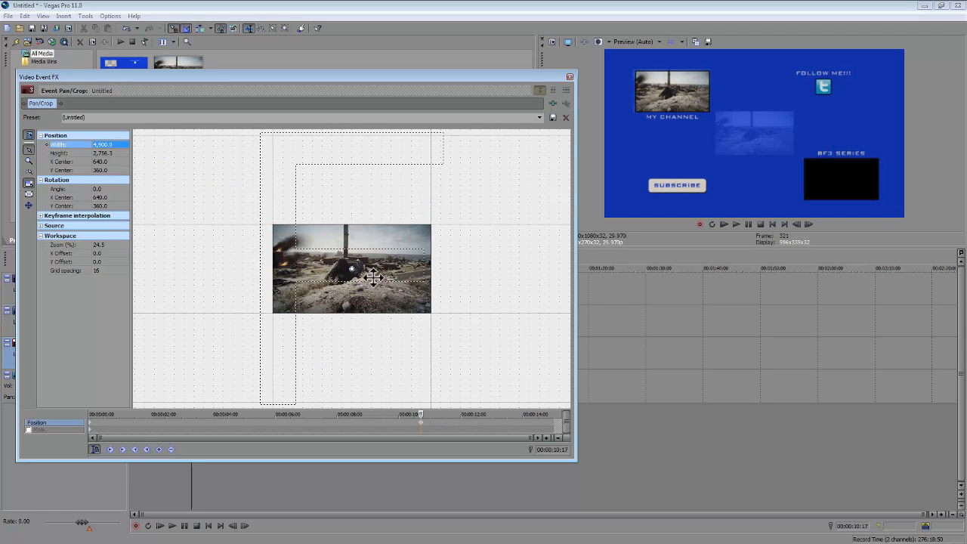
left_click_drag(374, 278, 317, 238)
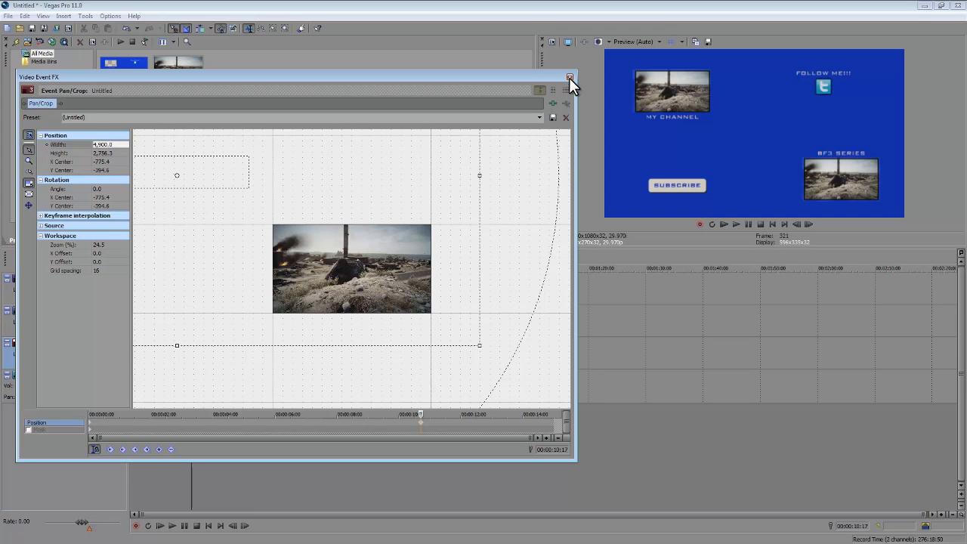
left_click(571, 77)
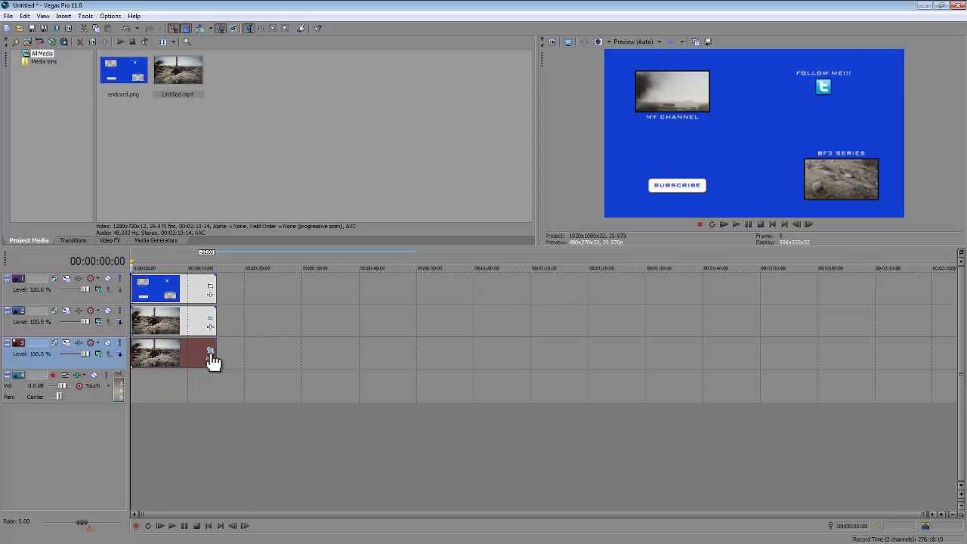
Reopen and close track 3's Pan/Crop, then open track 2's Pan/Crop at 8 seconds
left_click(211, 350)
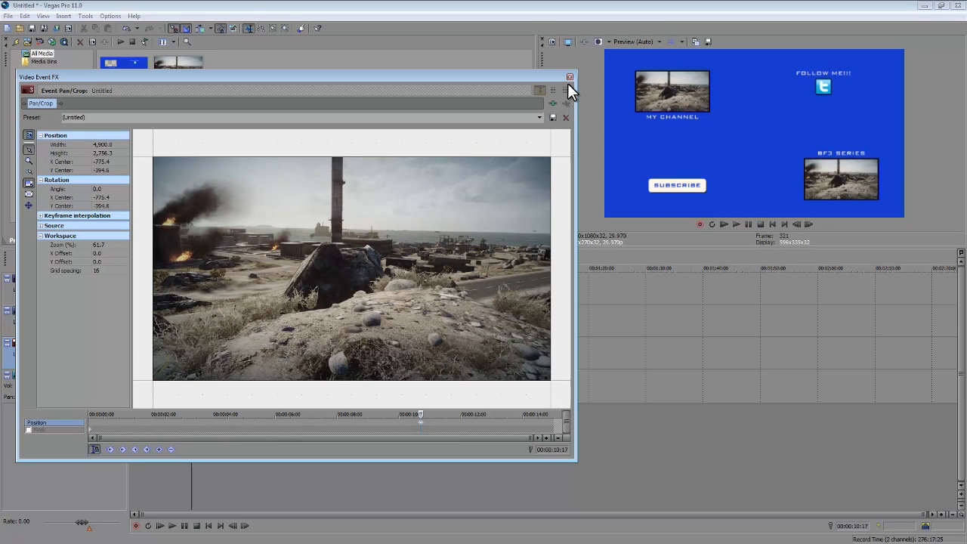
left_click(569, 77)
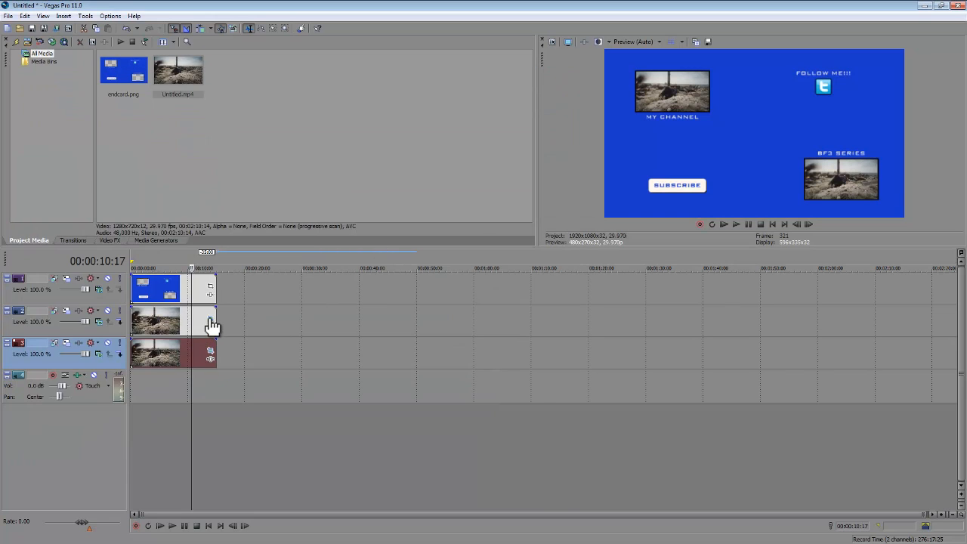
left_click(211, 319)
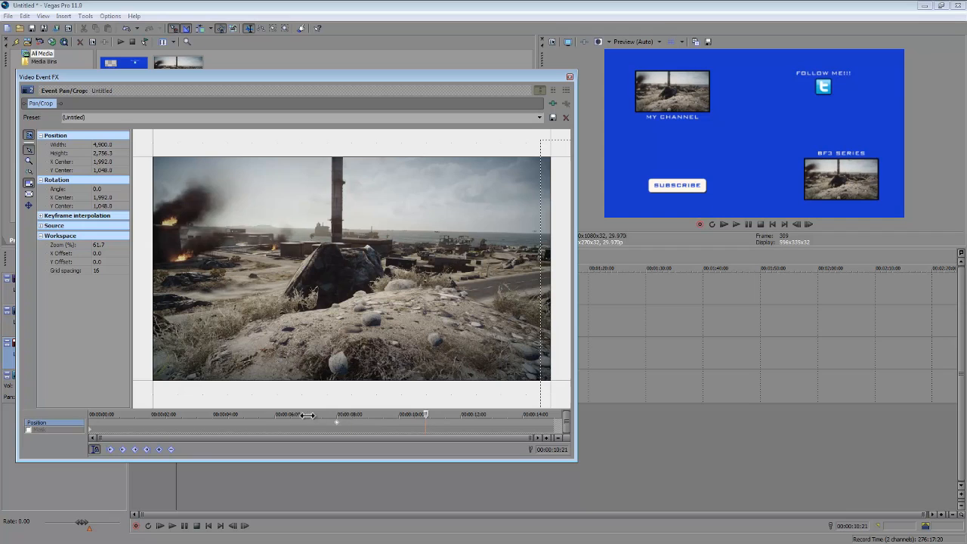
left_click_drag(308, 415, 337, 416)
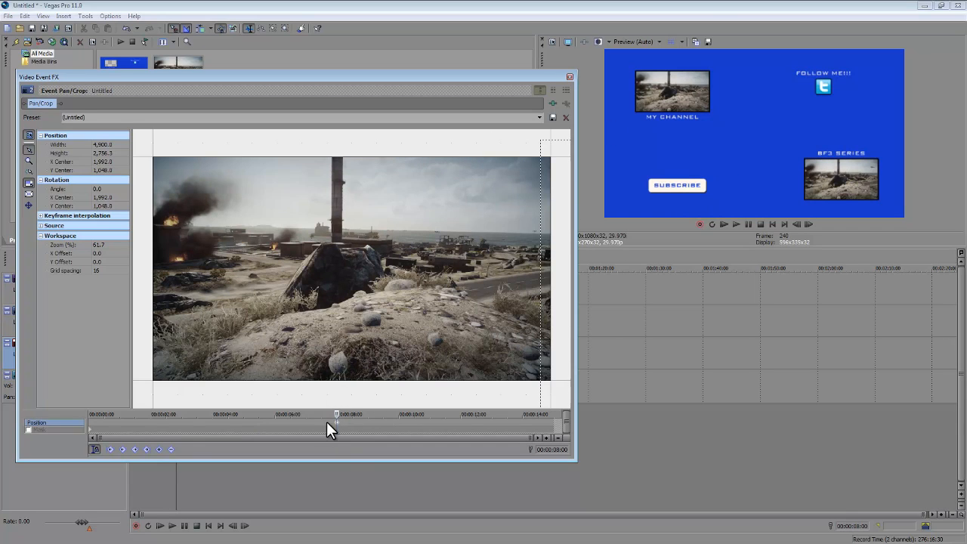
mouse_move(455, 429)
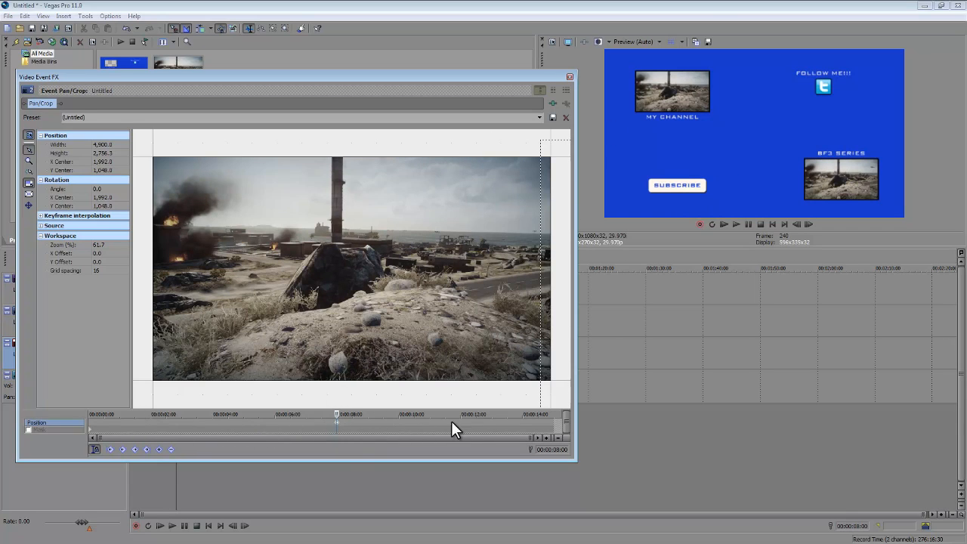
Close Pan/Crop, then play, pause and stop the end card preview
left_click(565, 117)
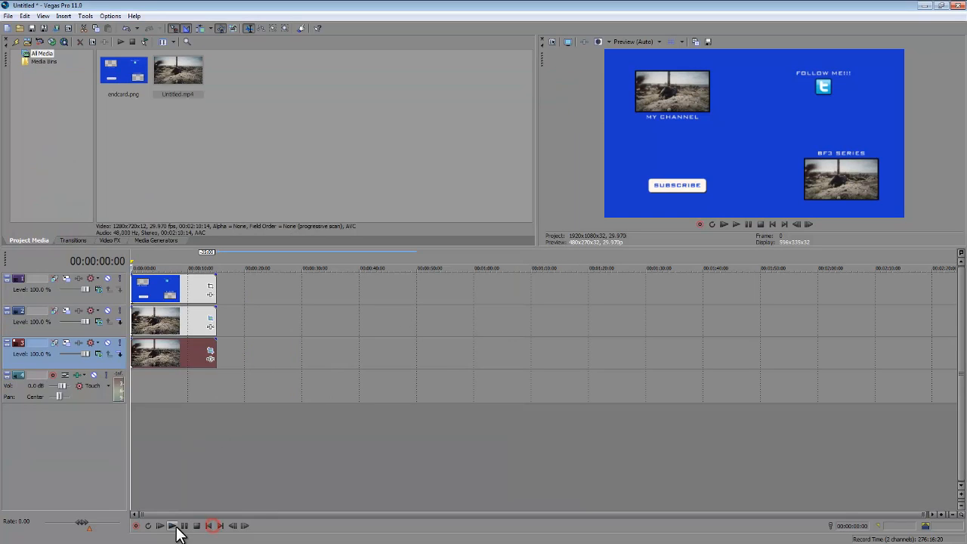
left_click(171, 525)
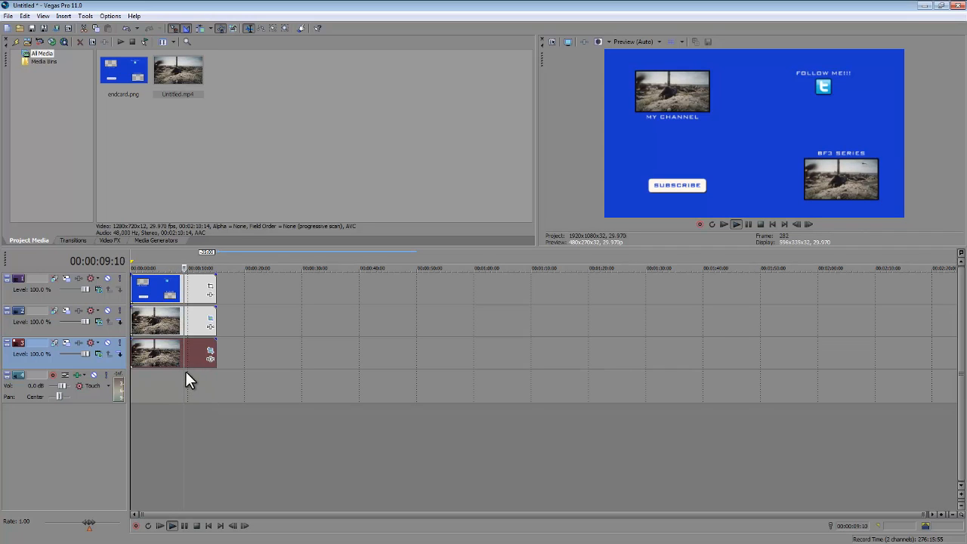
left_click(172, 526)
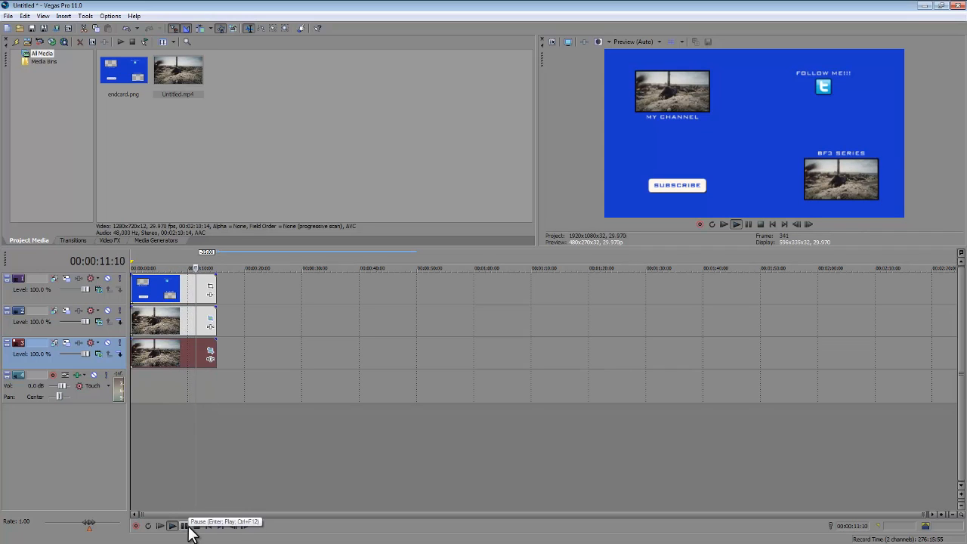
left_click(196, 525)
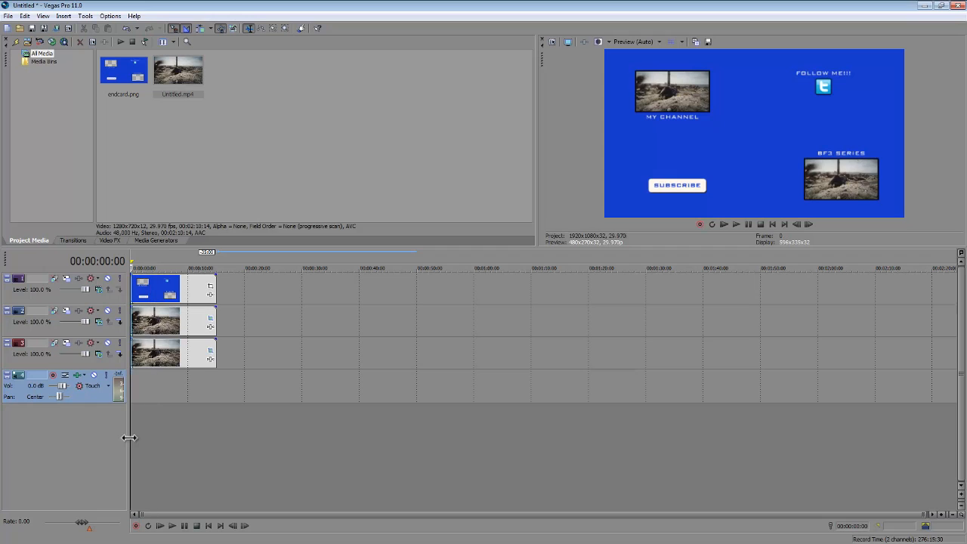
mouse_move(230, 423)
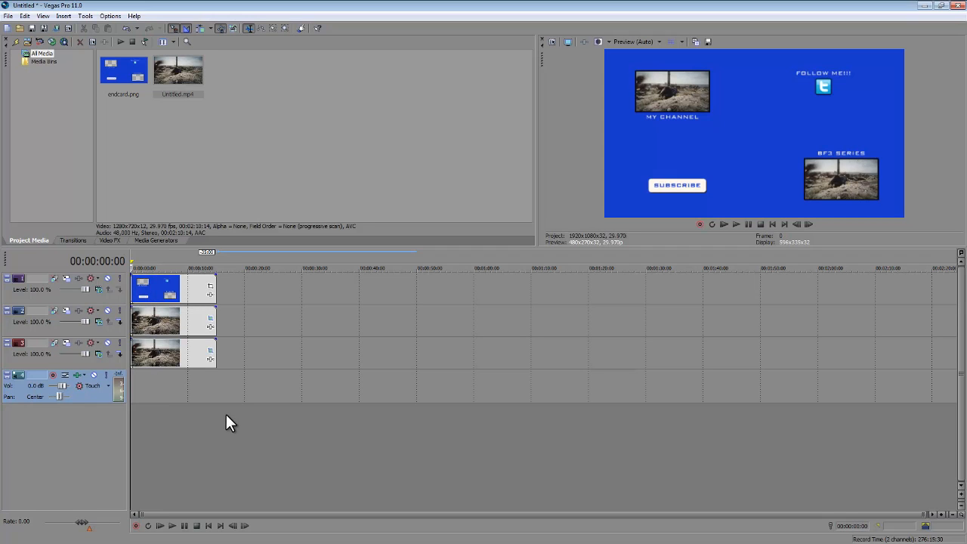
mouse_move(196, 525)
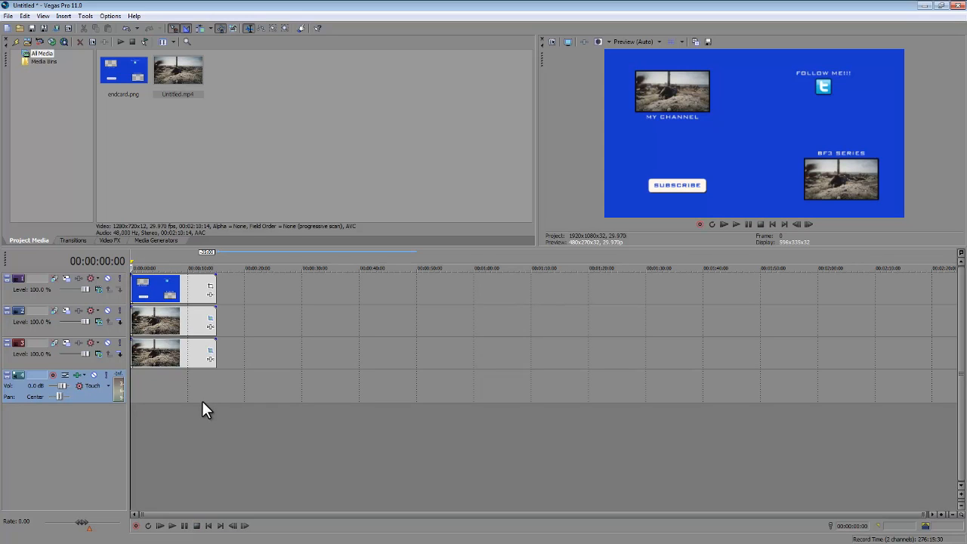
mouse_move(217, 385)
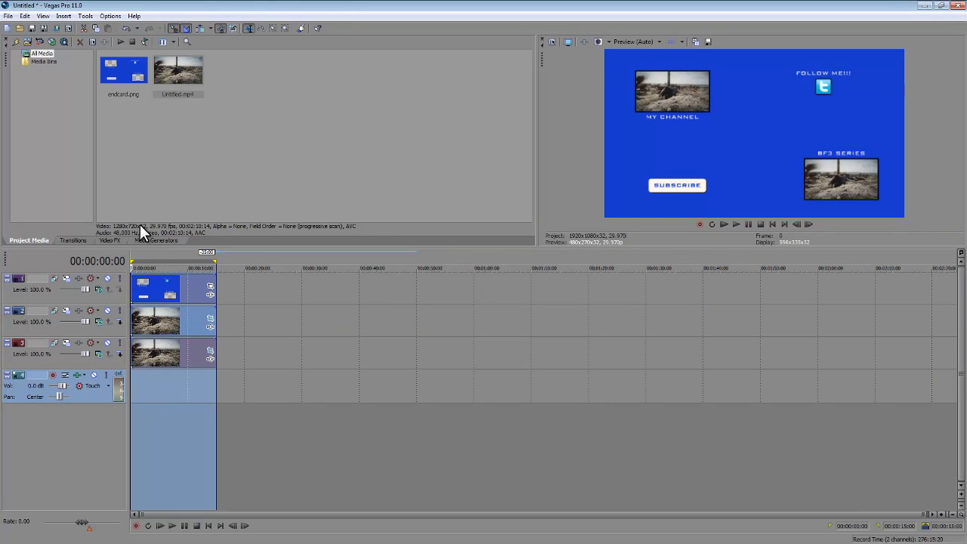
Start rendering the end card to a video file with File > Render As
left_click(7, 15)
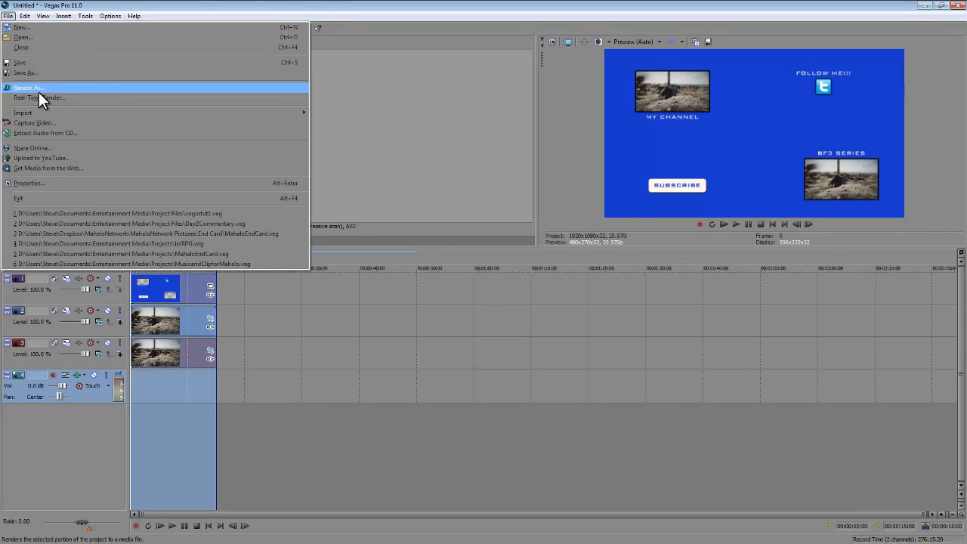
left_click(29, 88)
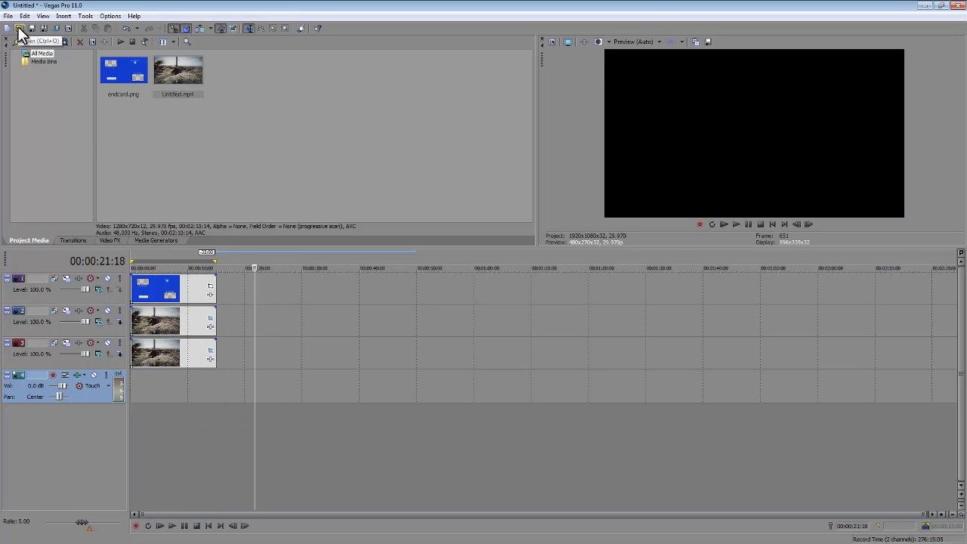
Open transportheli.mp4 through File > Open
left_click(8, 15)
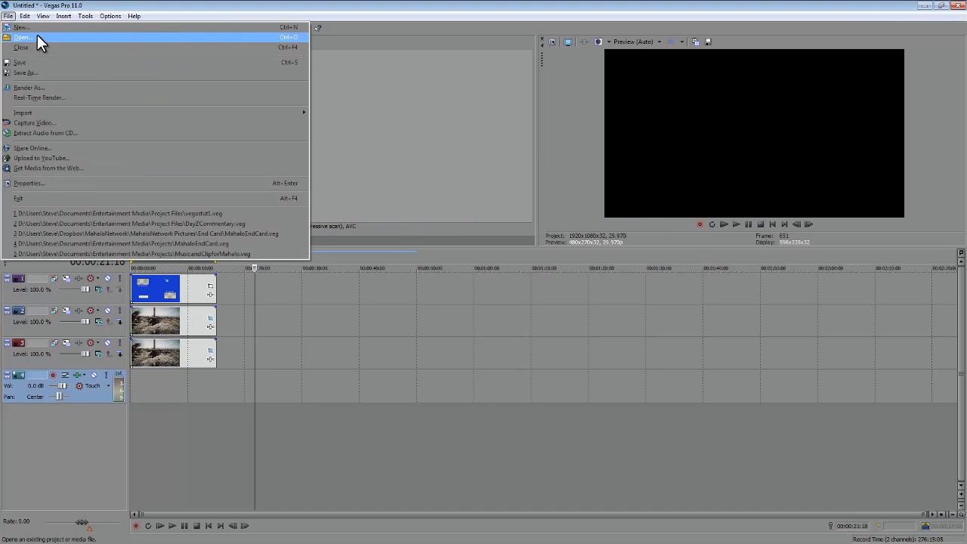
left_click(23, 37)
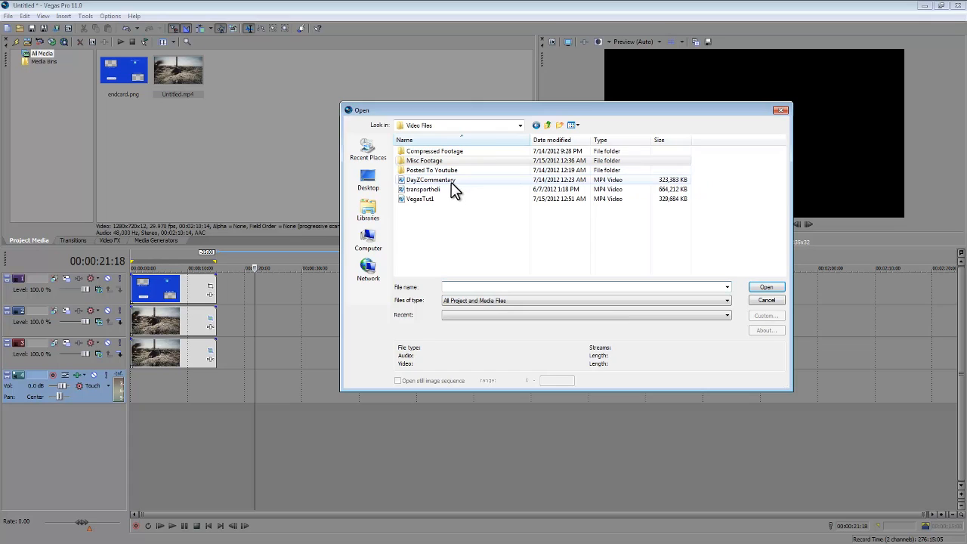
left_click(423, 189)
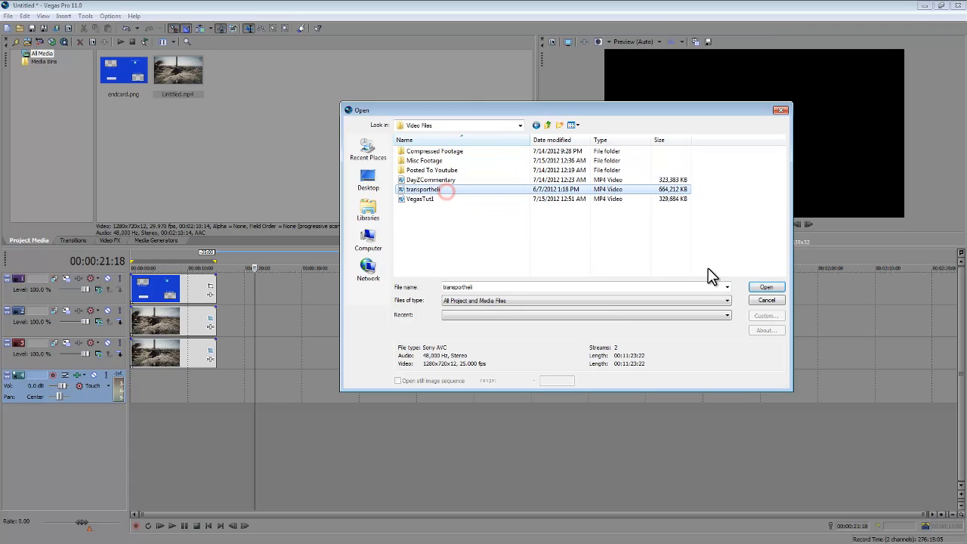
left_click(766, 287)
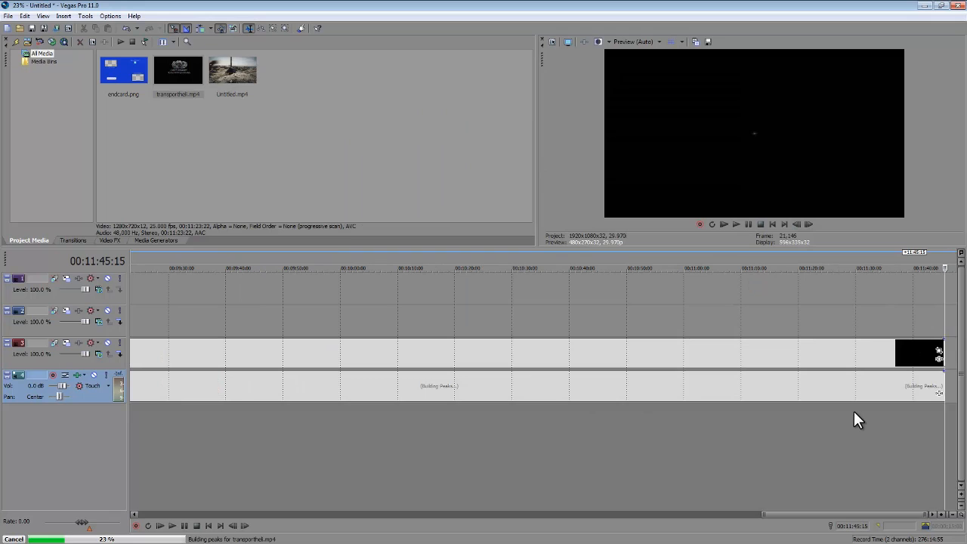
mouse_move(894, 405)
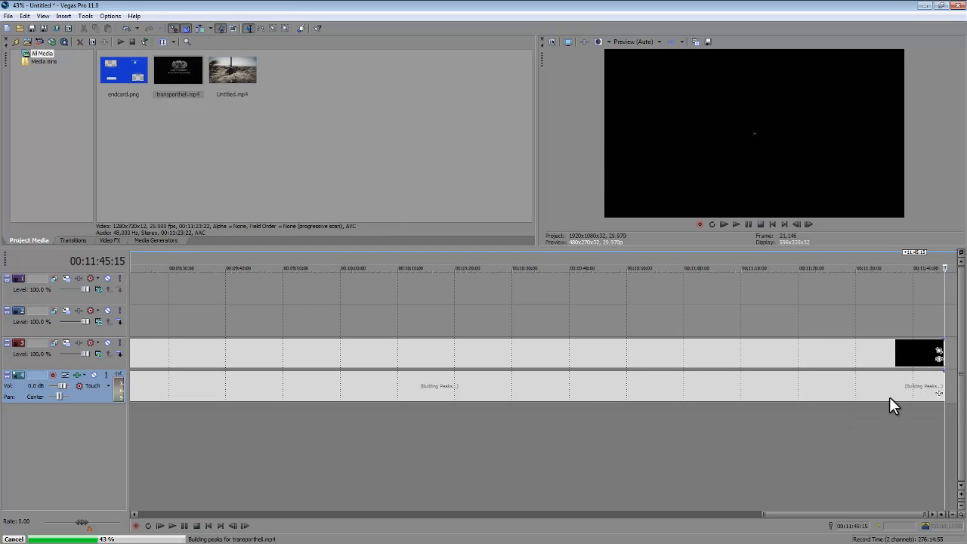